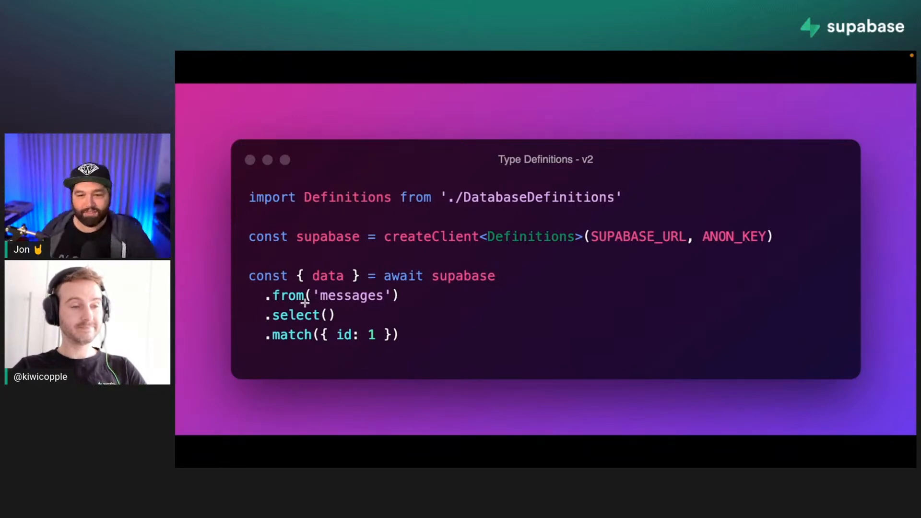
{"action": "mouse_move", "coordinate": [372, 282]}
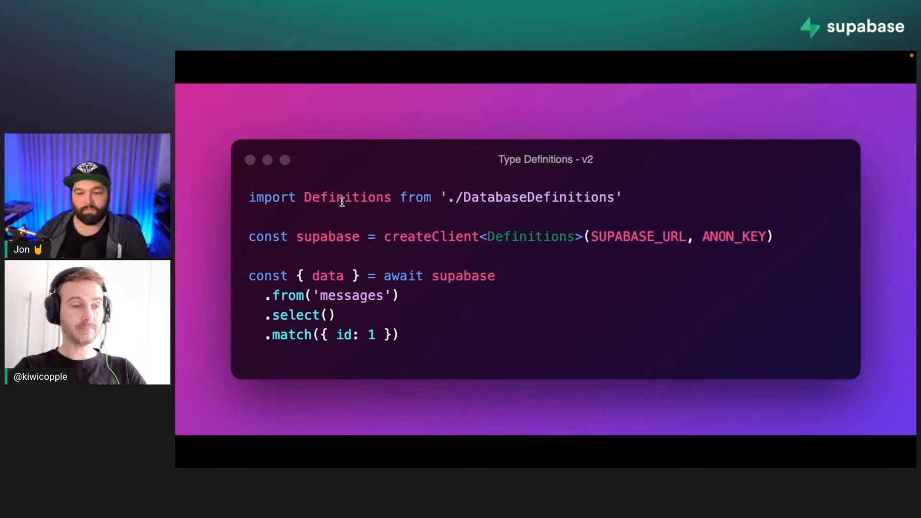
{"action": "mouse_move", "coordinate": [581, 401]}
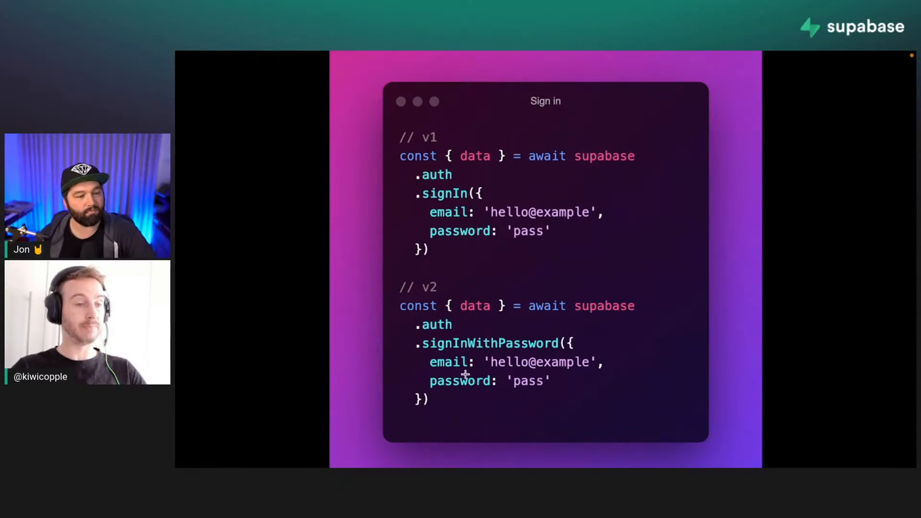
{"action": "mouse_move", "coordinate": [479, 339]}
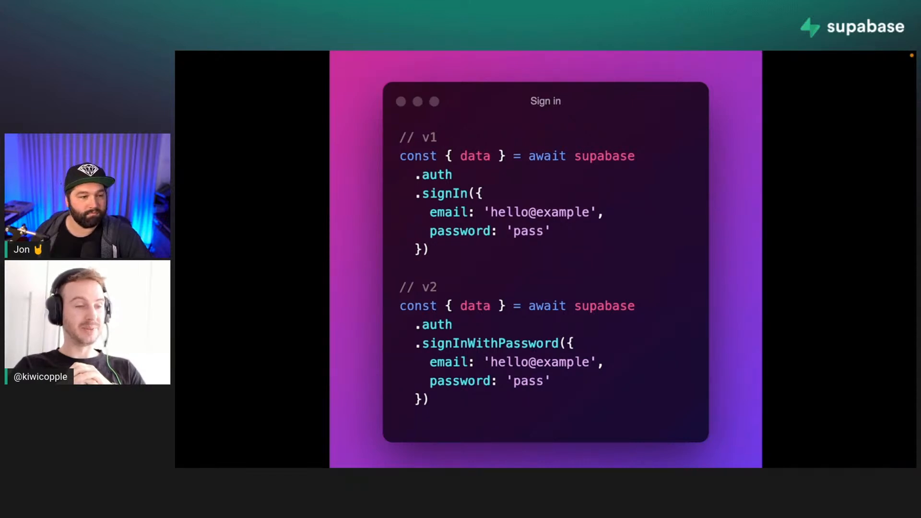
{"action": "mouse_move", "coordinate": [731, 253]}
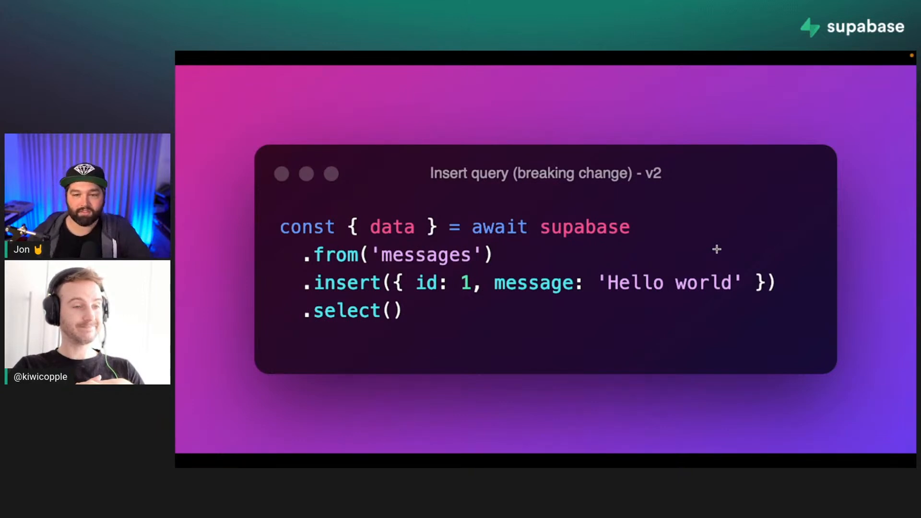
{"action": "mouse_move", "coordinate": [402, 308]}
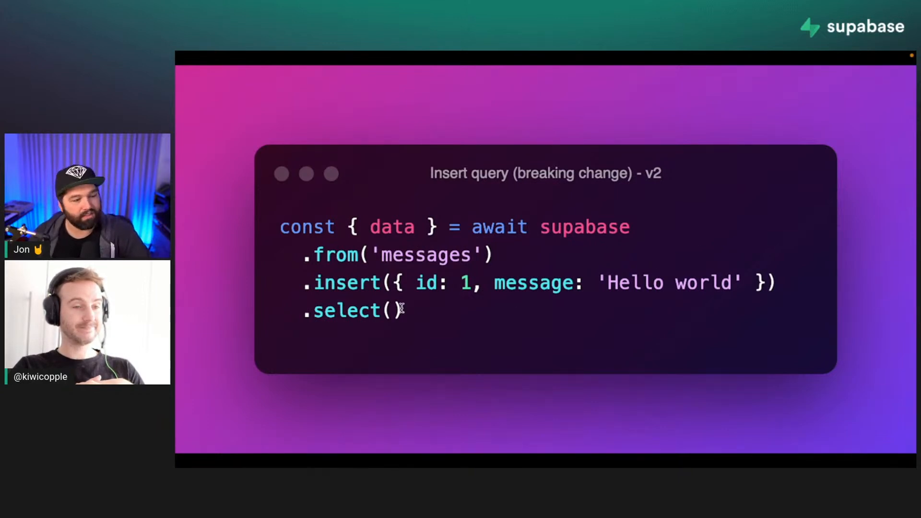